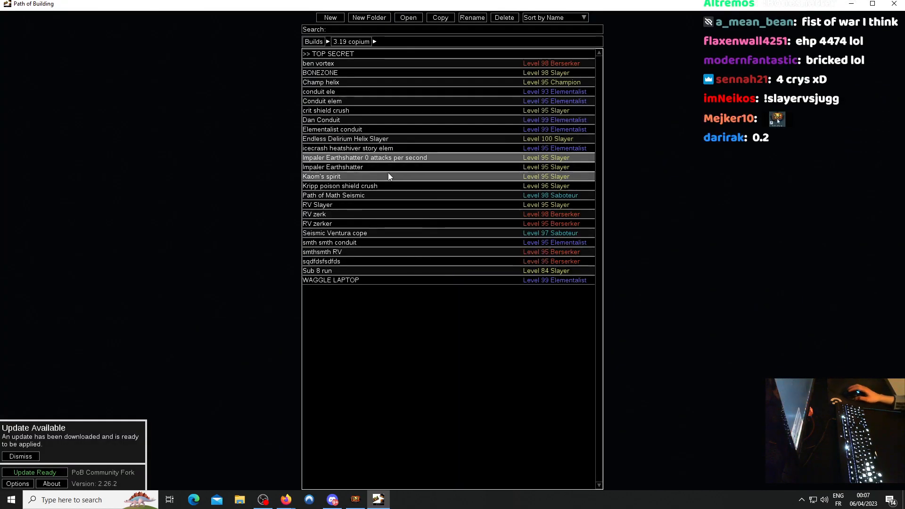
# Step: Open the Impaler Earthshatter build from the build list
pyautogui.doubleClick(332, 166)
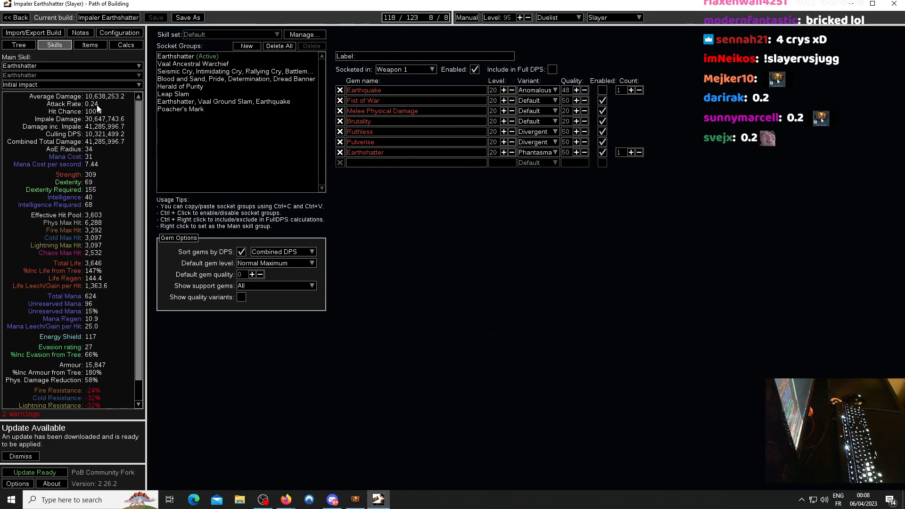
pyautogui.moveTo(337, 323)
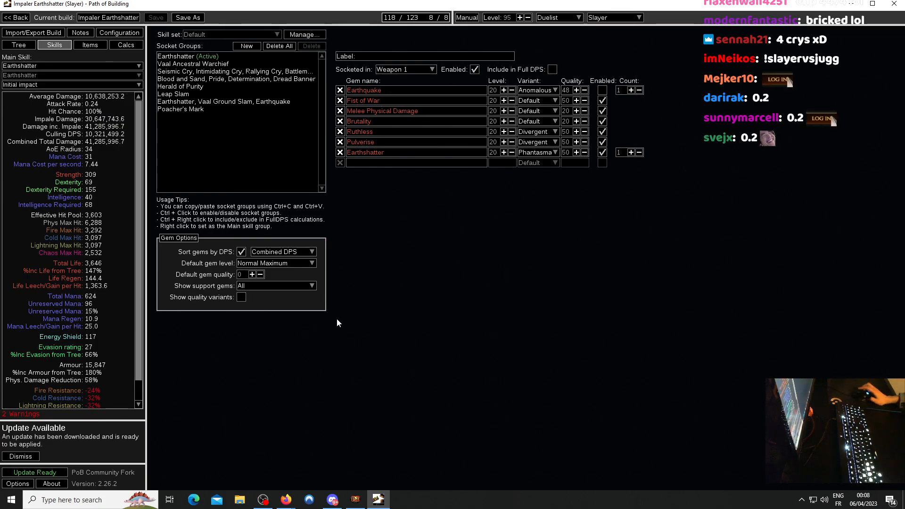
pyautogui.moveTo(482, 397)
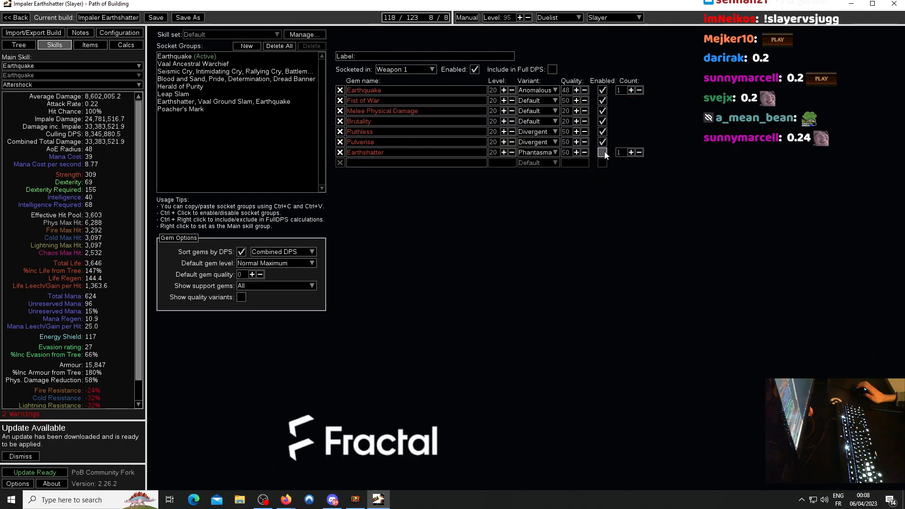
# Step: Show the passive tree and allocate The Impaler notable again
pyautogui.click(18, 44)
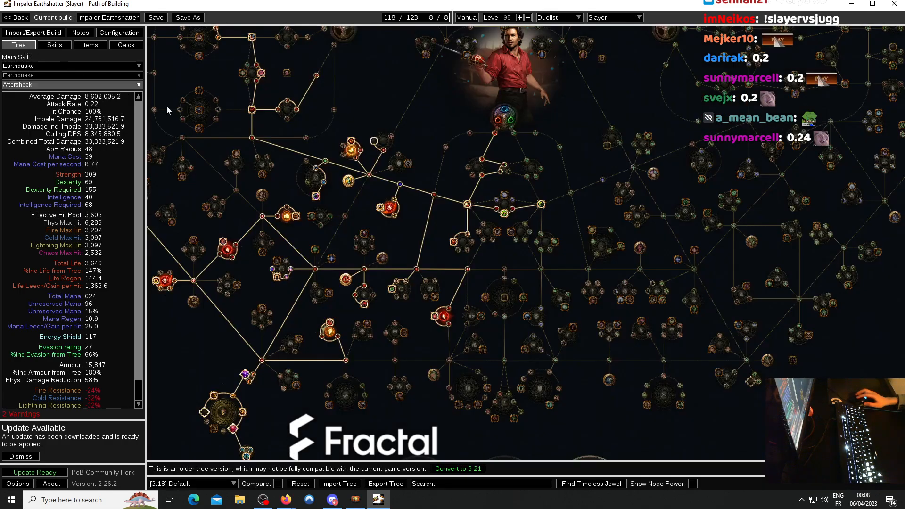
pyautogui.moveTo(345, 281)
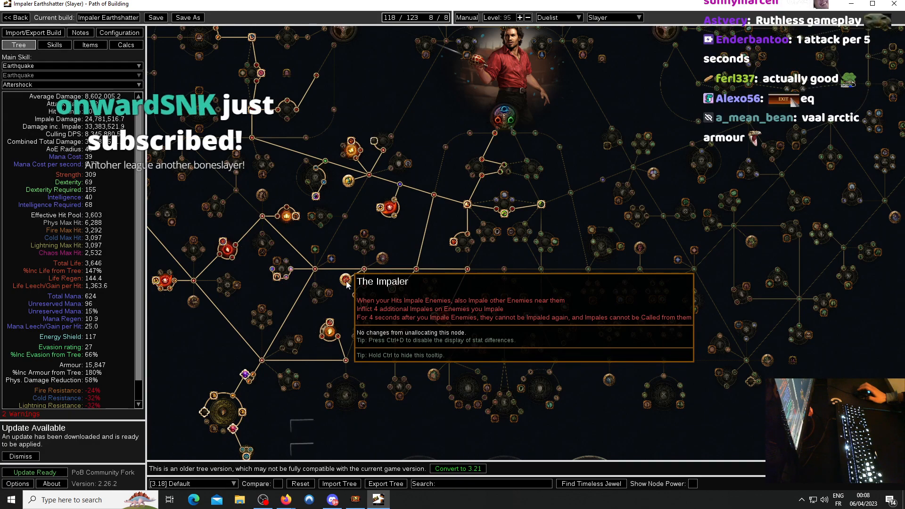
pyautogui.moveTo(342, 289)
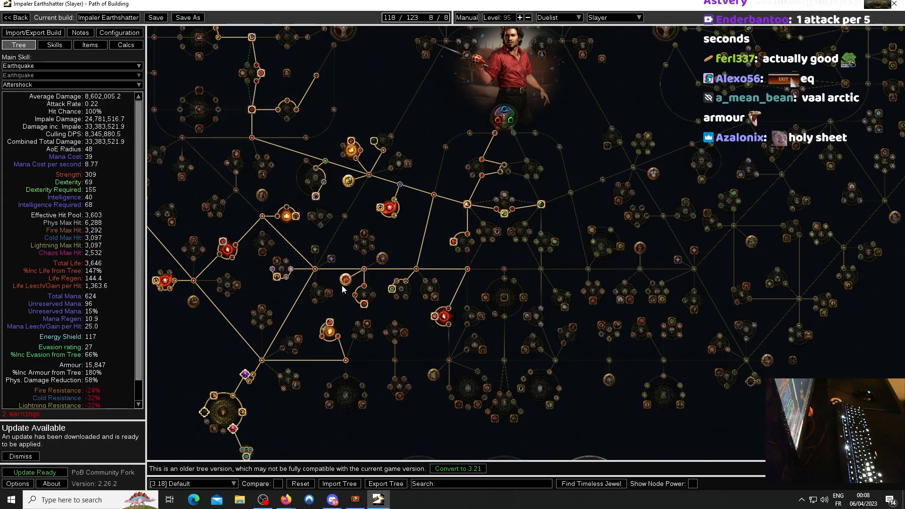
pyautogui.moveTo(491, 64)
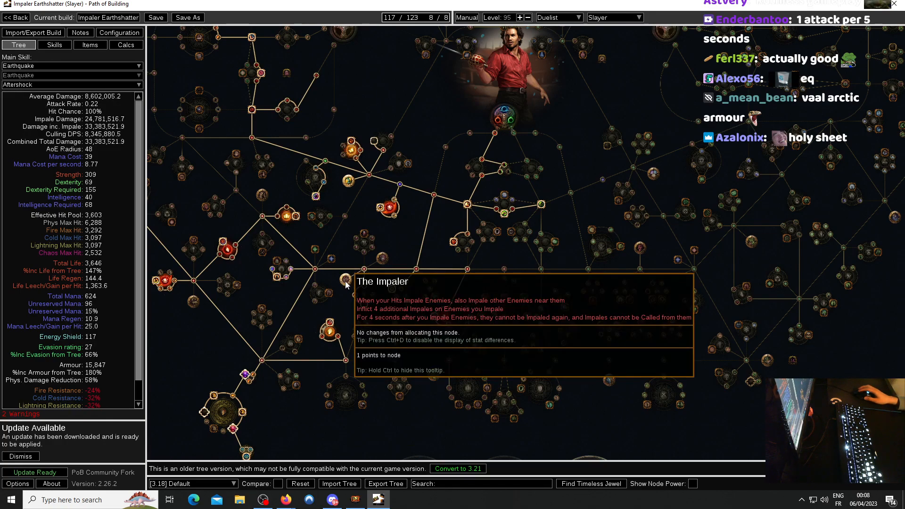
pyautogui.moveTo(304, 327)
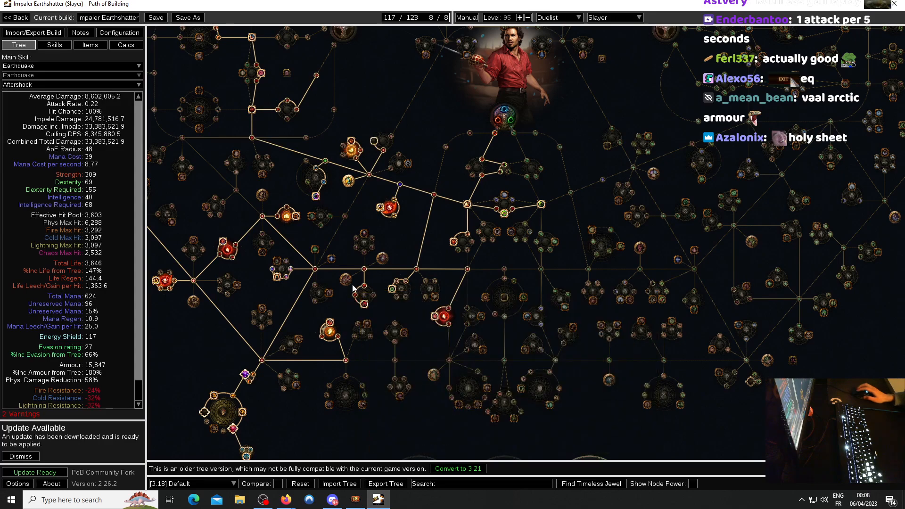
pyautogui.click(346, 280)
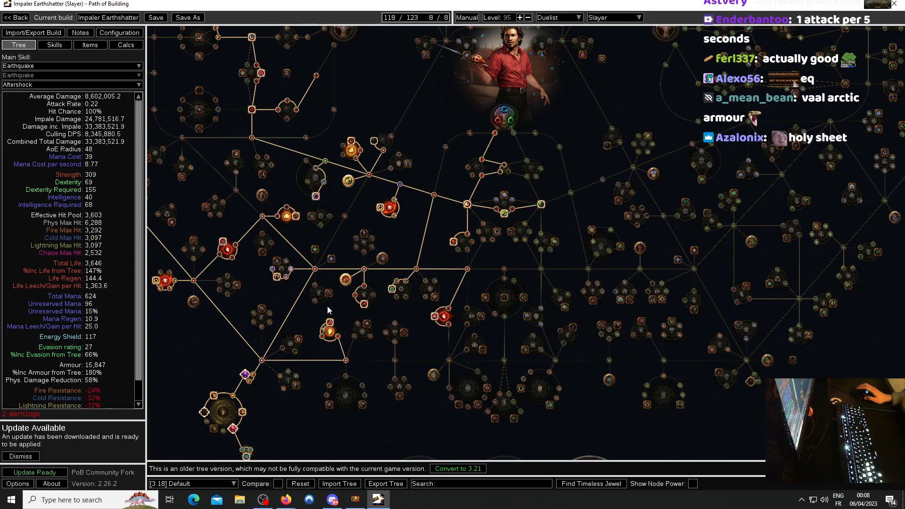